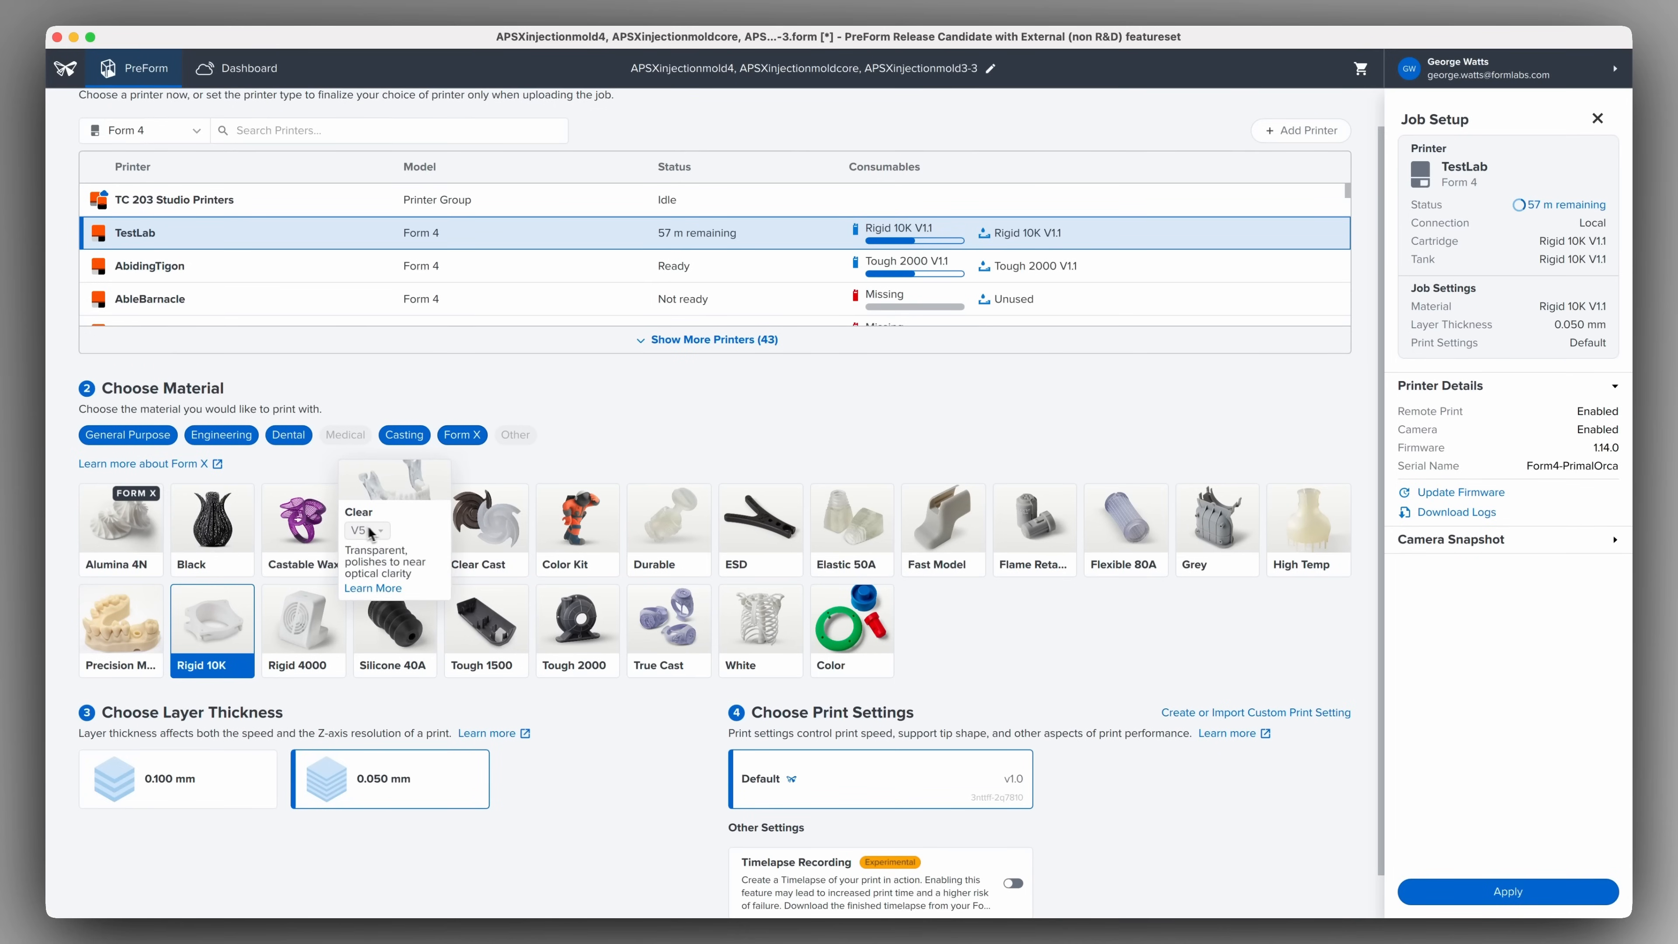
pyautogui.moveTo(576, 524)
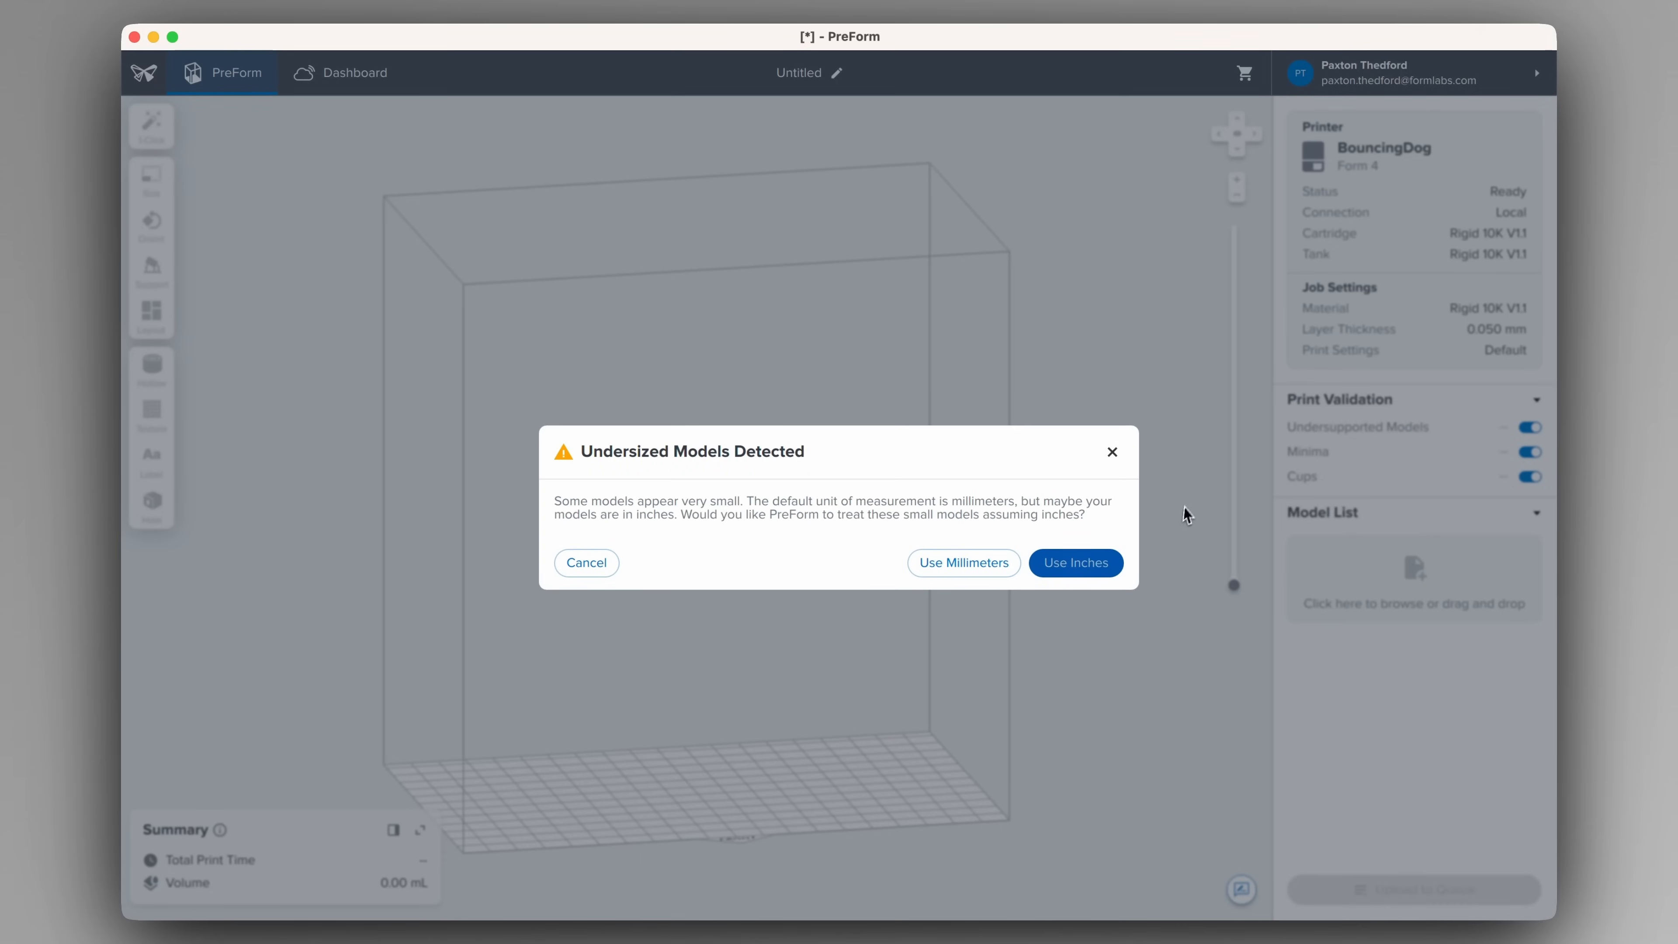
# - Confirm the units for the undersized imported mold models in the warning dialog
pyautogui.click(1074, 563)
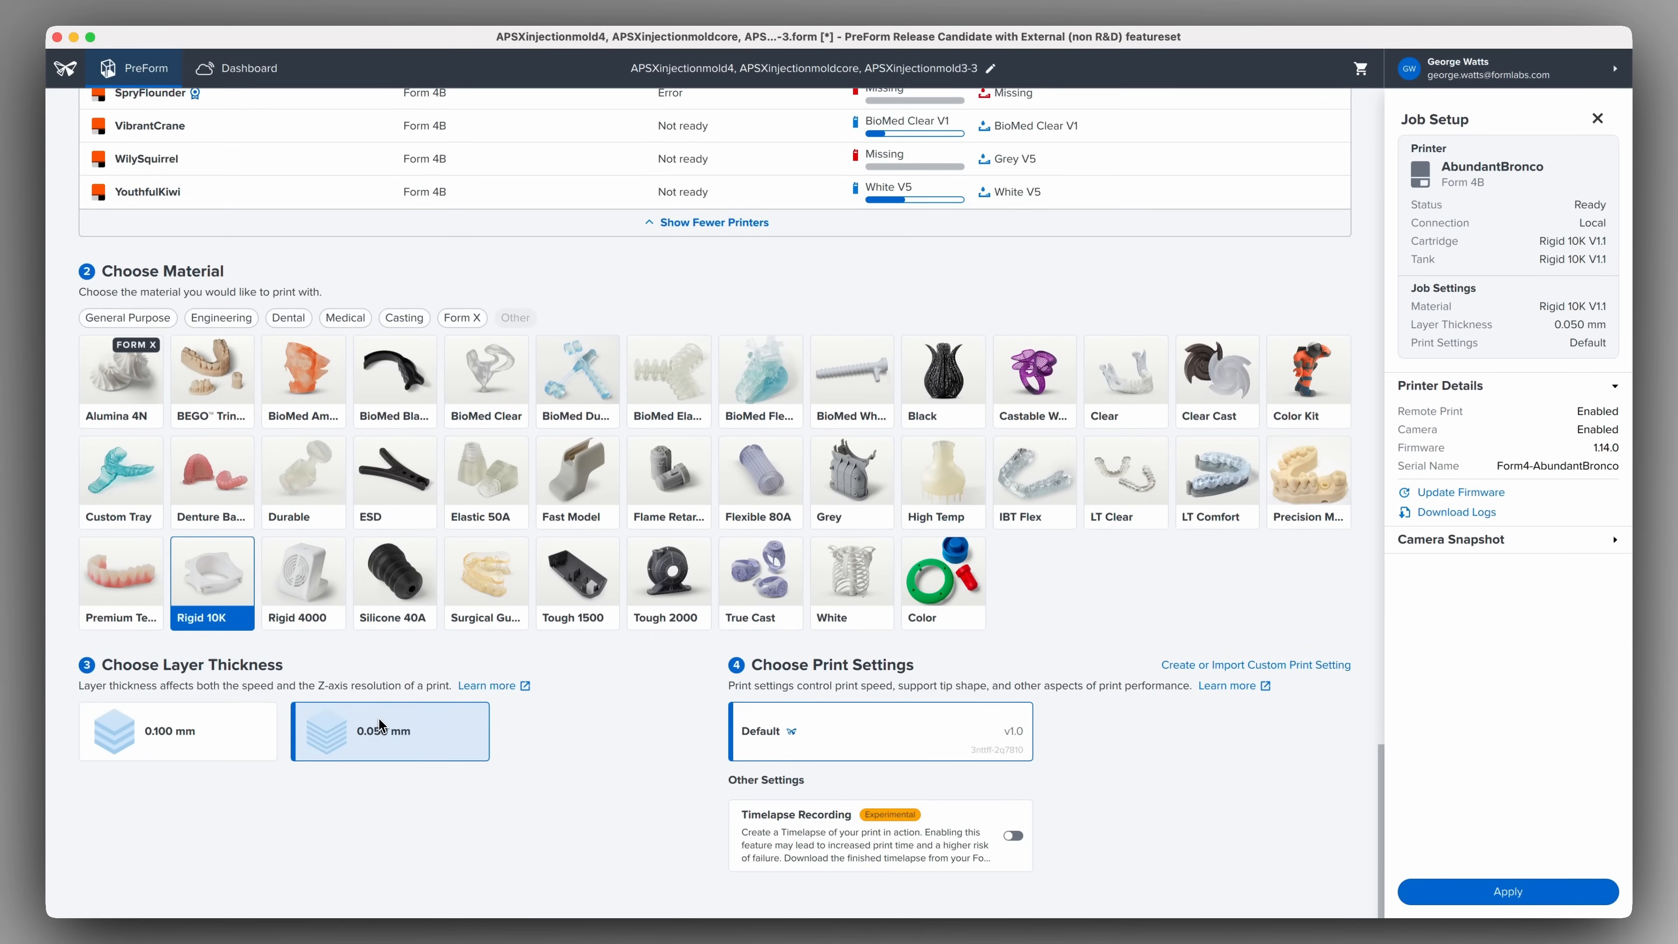
# - Apply the Form 4B job with Rigid 10K at 0.050 mm layer thickness
pyautogui.click(1506, 891)
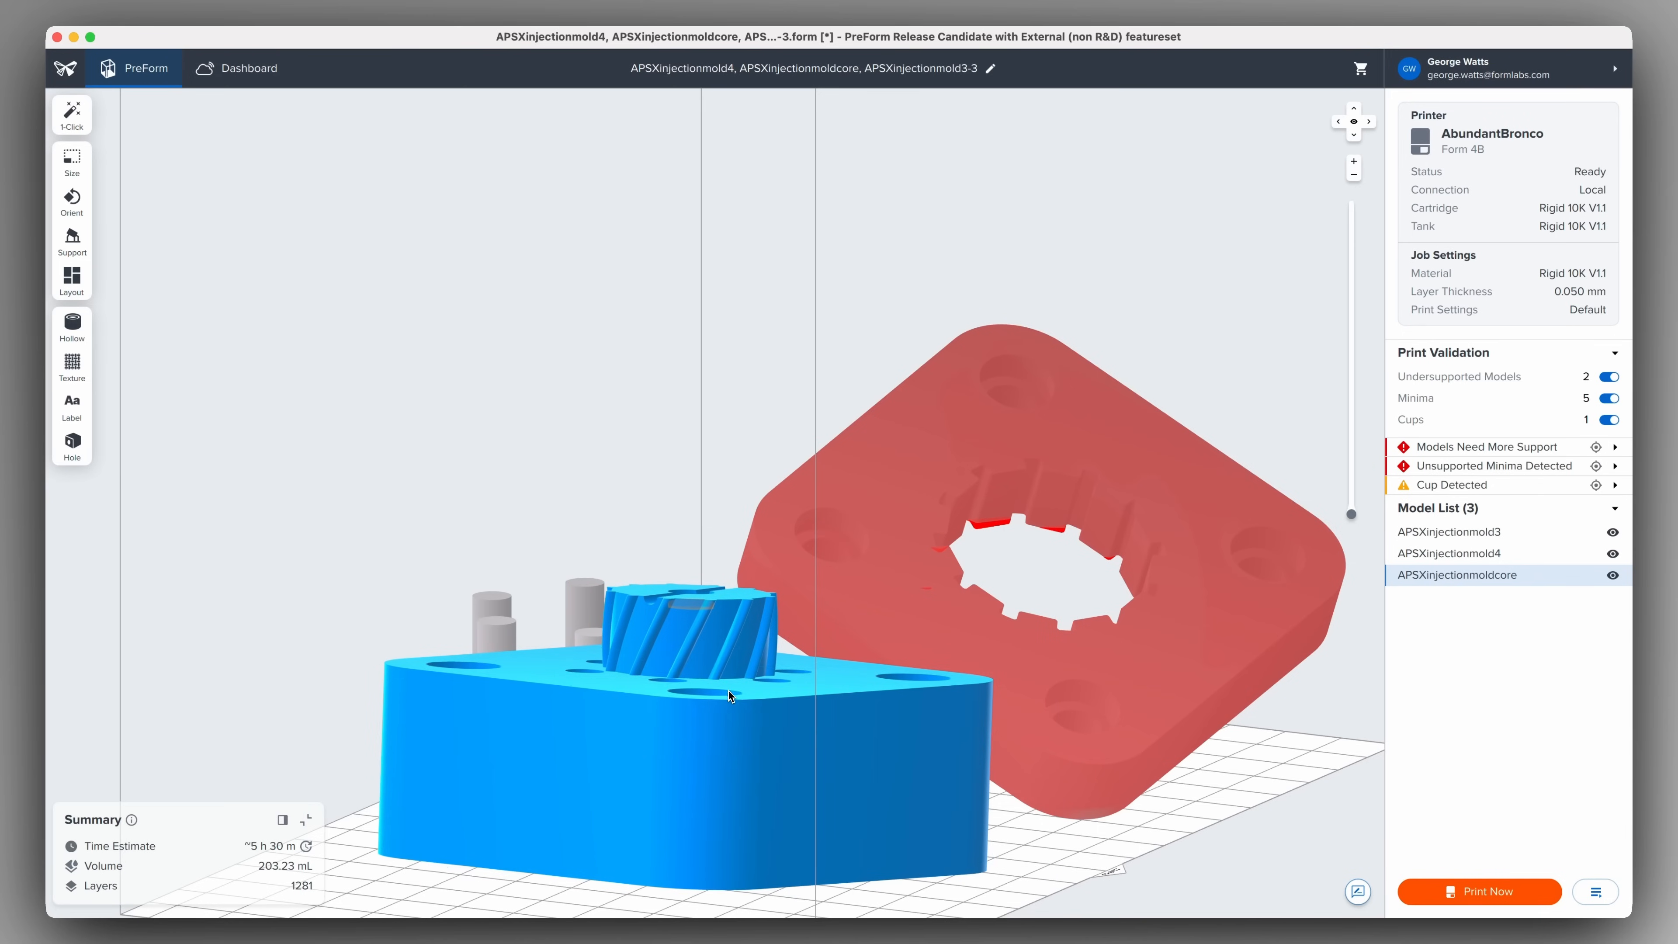
# - Tilt the mold half into an angled orientation with the gizmo
pyautogui.moveTo(728, 696); pyautogui.dragTo(696, 728)
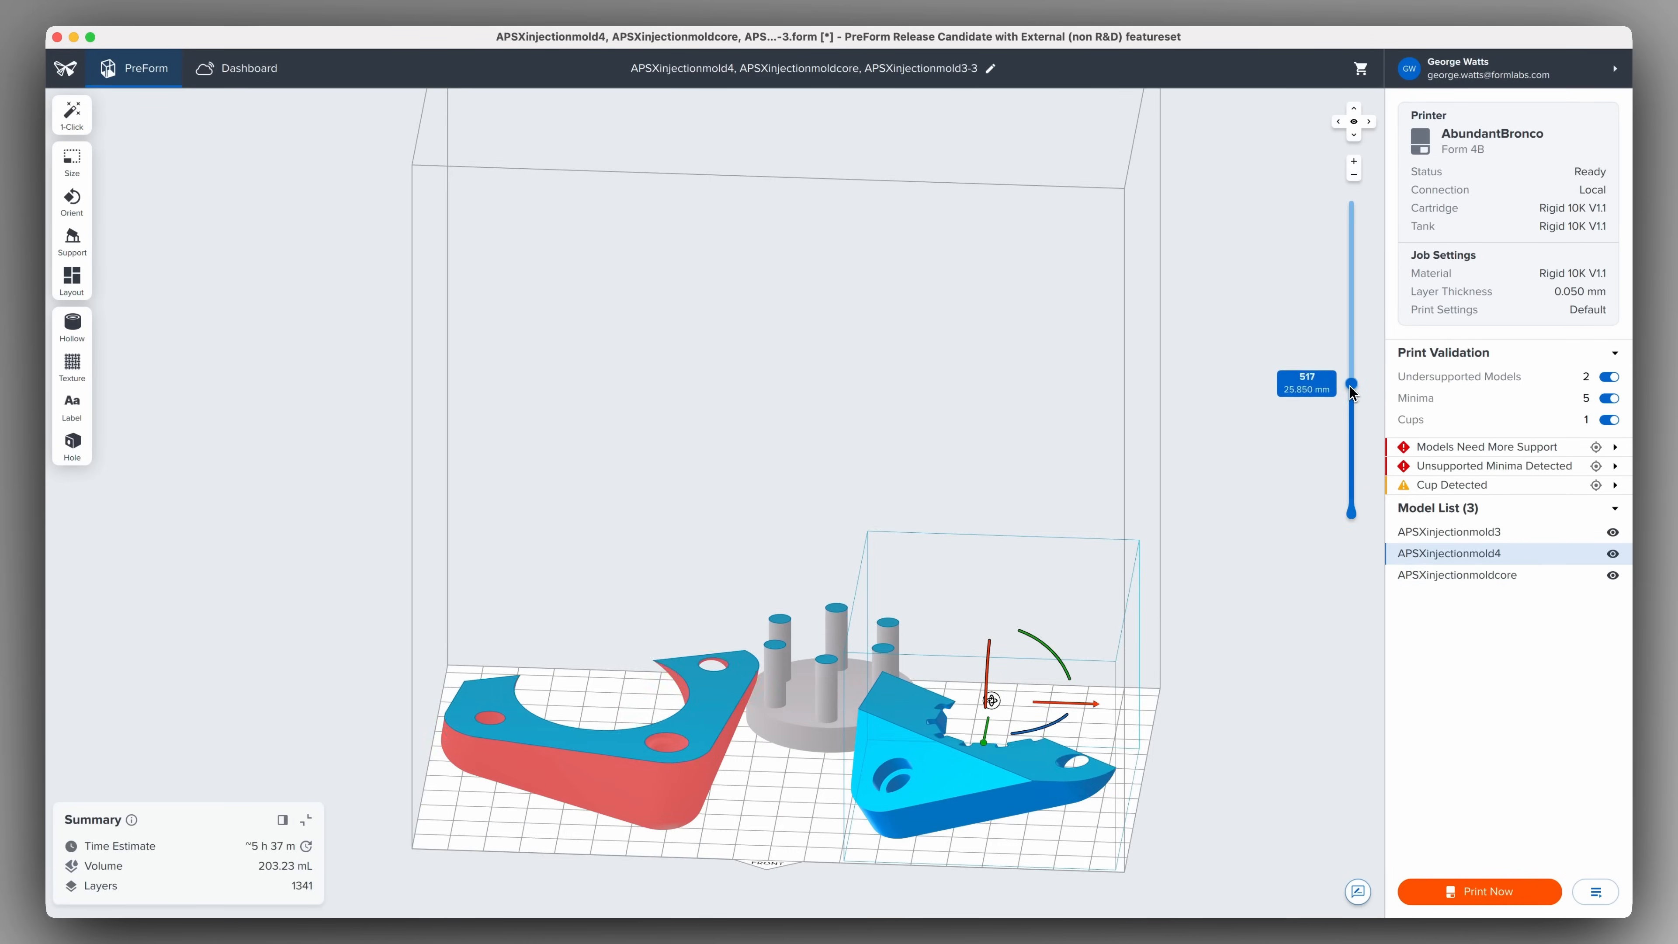
# - Scrub the layer preview between layers 209 and 903, then show the full models again
pyautogui.moveTo(1350, 391); pyautogui.dragTo(1349, 336)
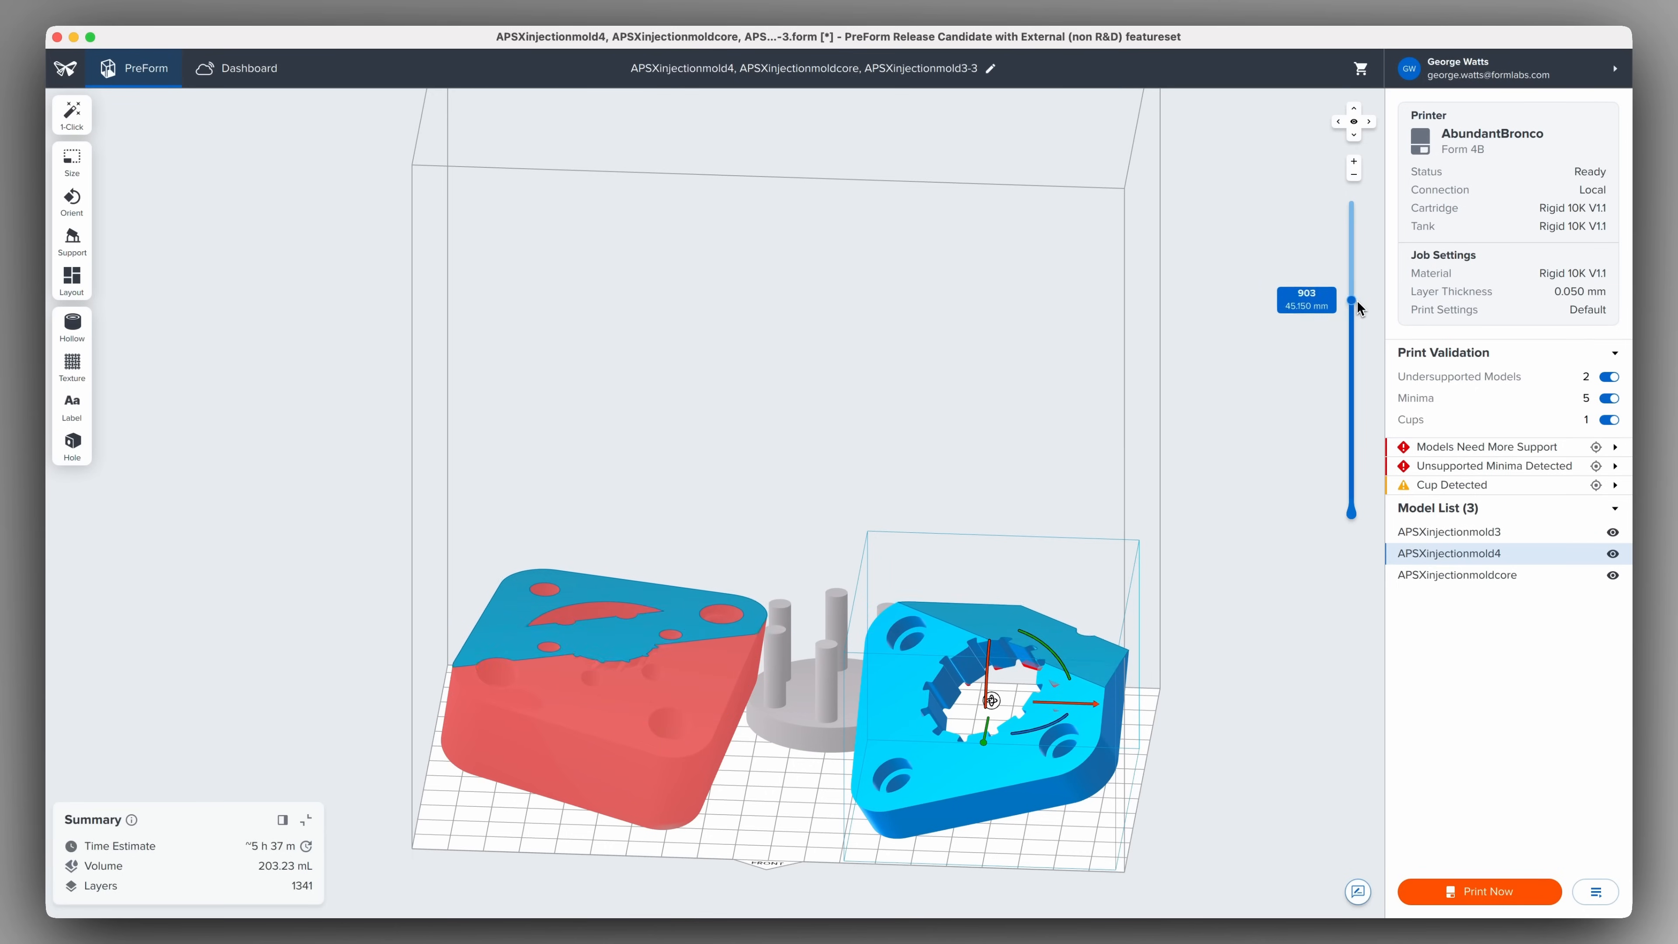
pyautogui.moveTo(1351, 307); pyautogui.dragTo(1350, 455)
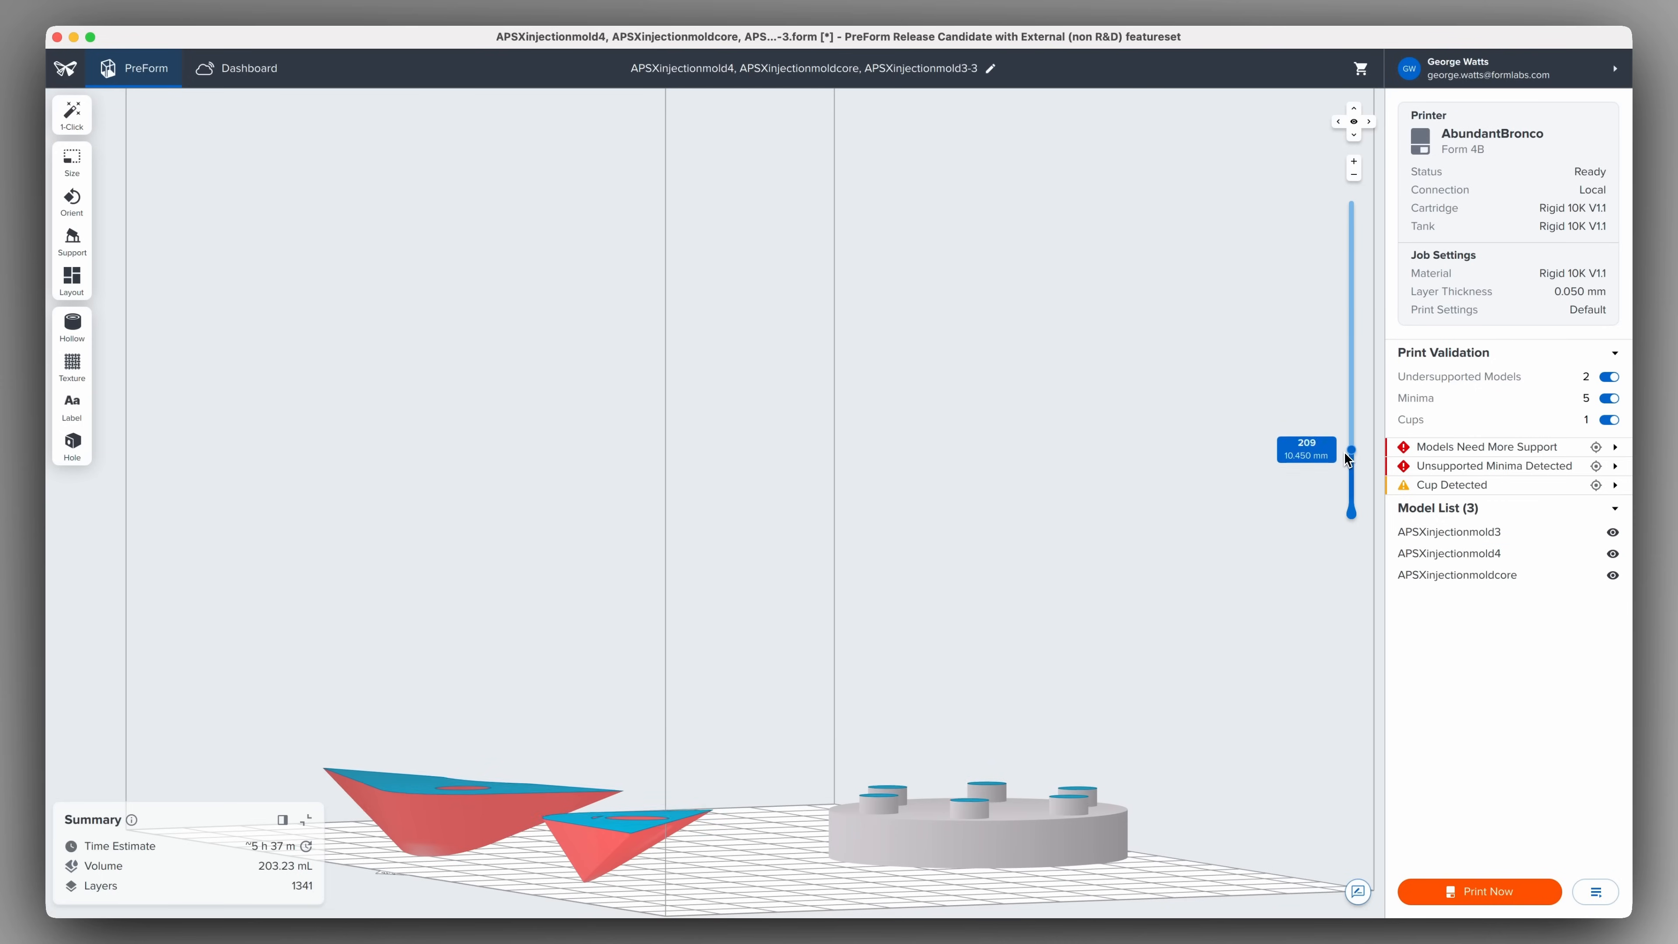
pyautogui.moveTo(1350, 454); pyautogui.dragTo(1351, 348)
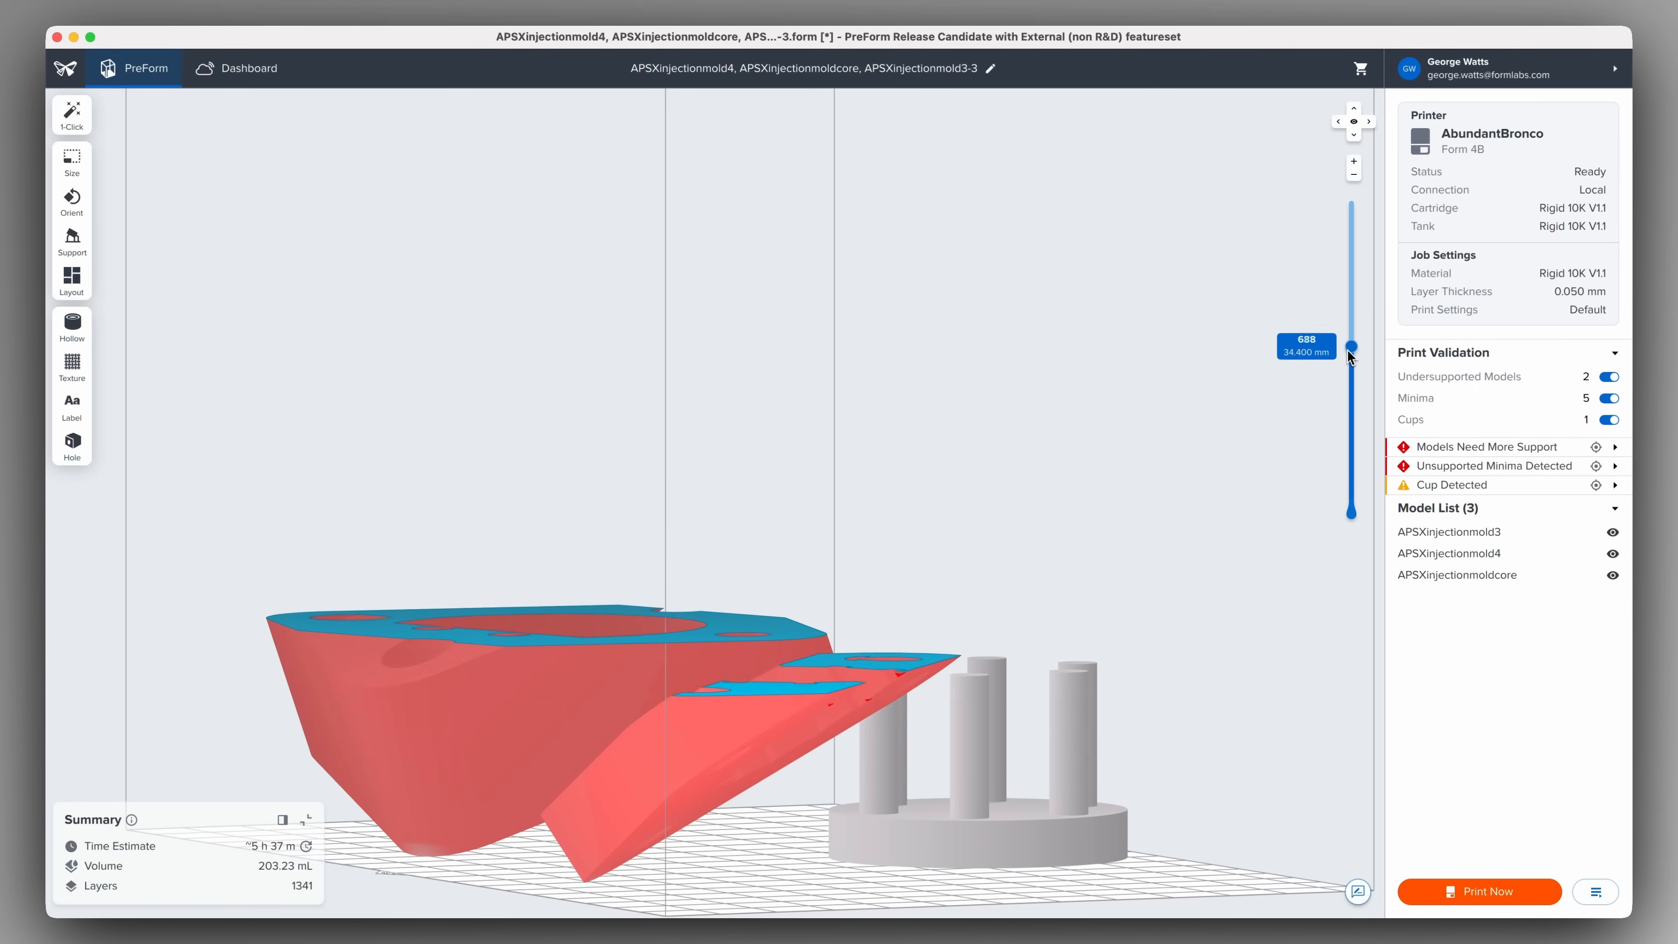
pyautogui.moveTo(1349, 348); pyautogui.dragTo(1349, 214)
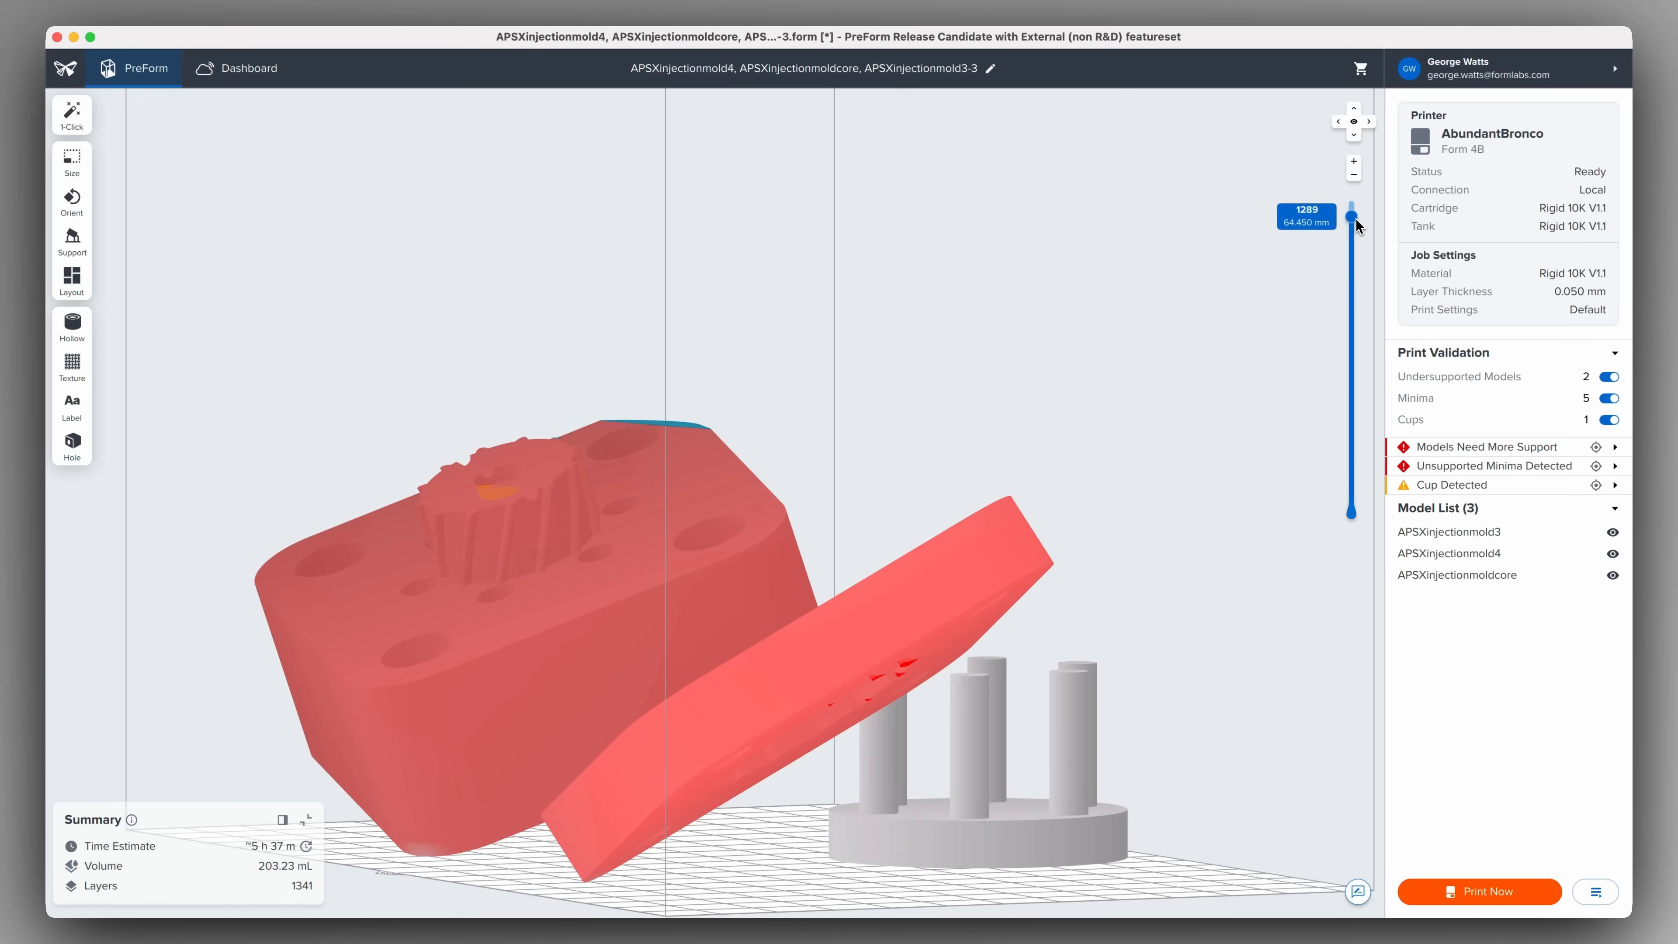
pyautogui.moveTo(1351, 214); pyautogui.dragTo(1350, 364)
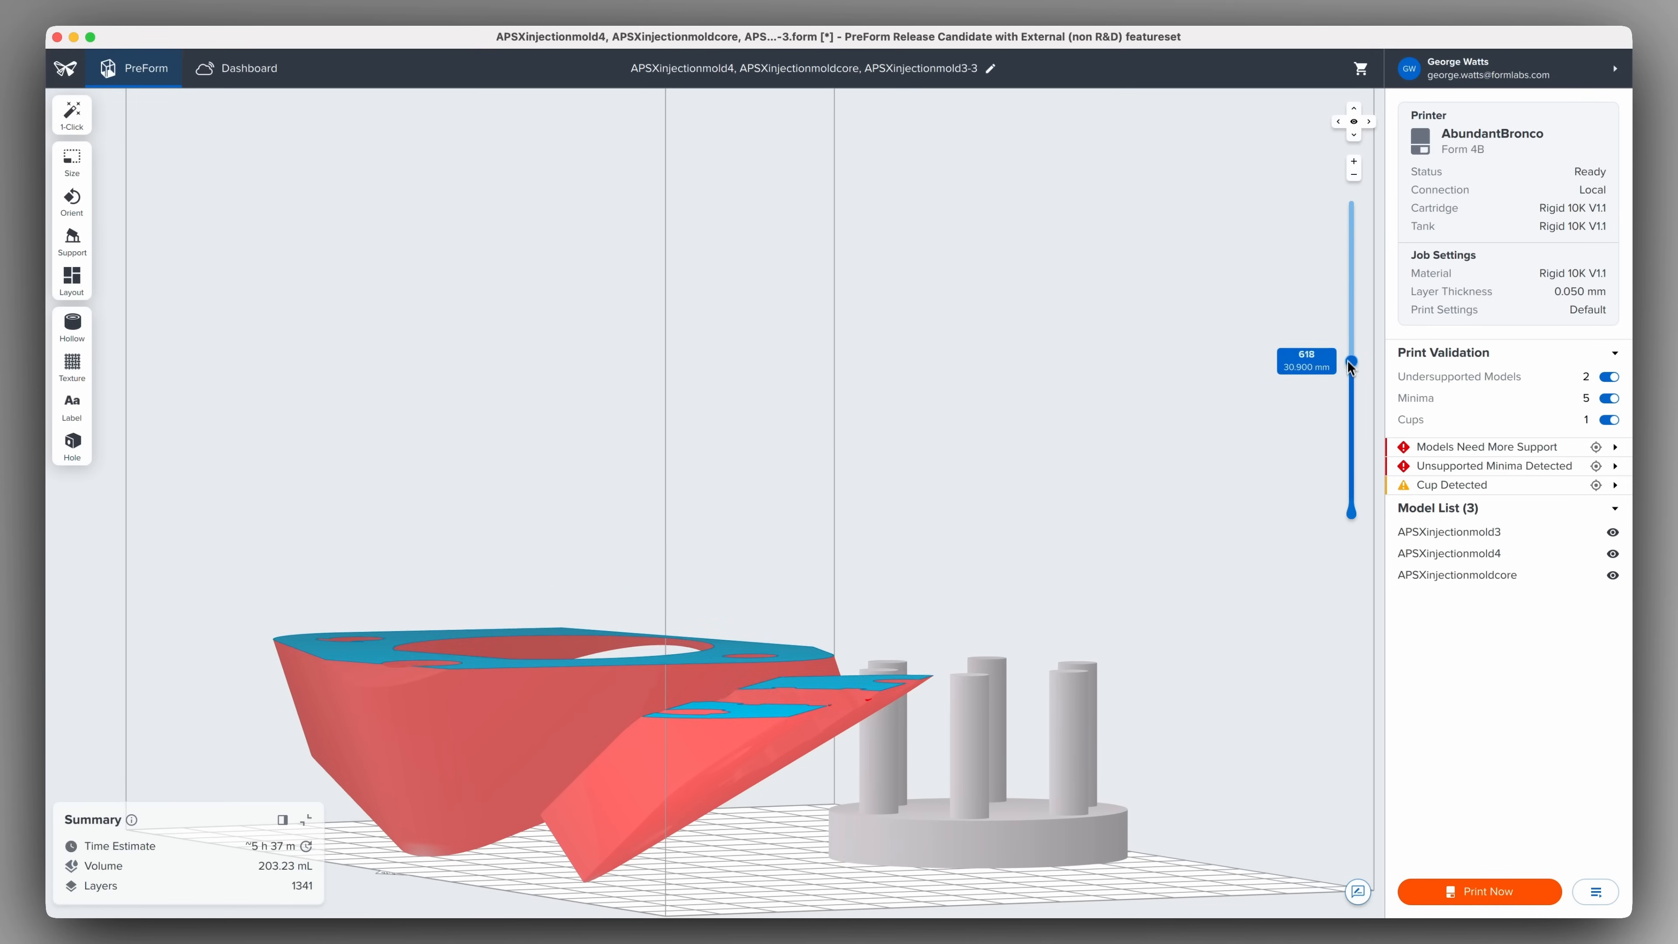
pyautogui.moveTo(1350, 362); pyautogui.dragTo(1351, 415)
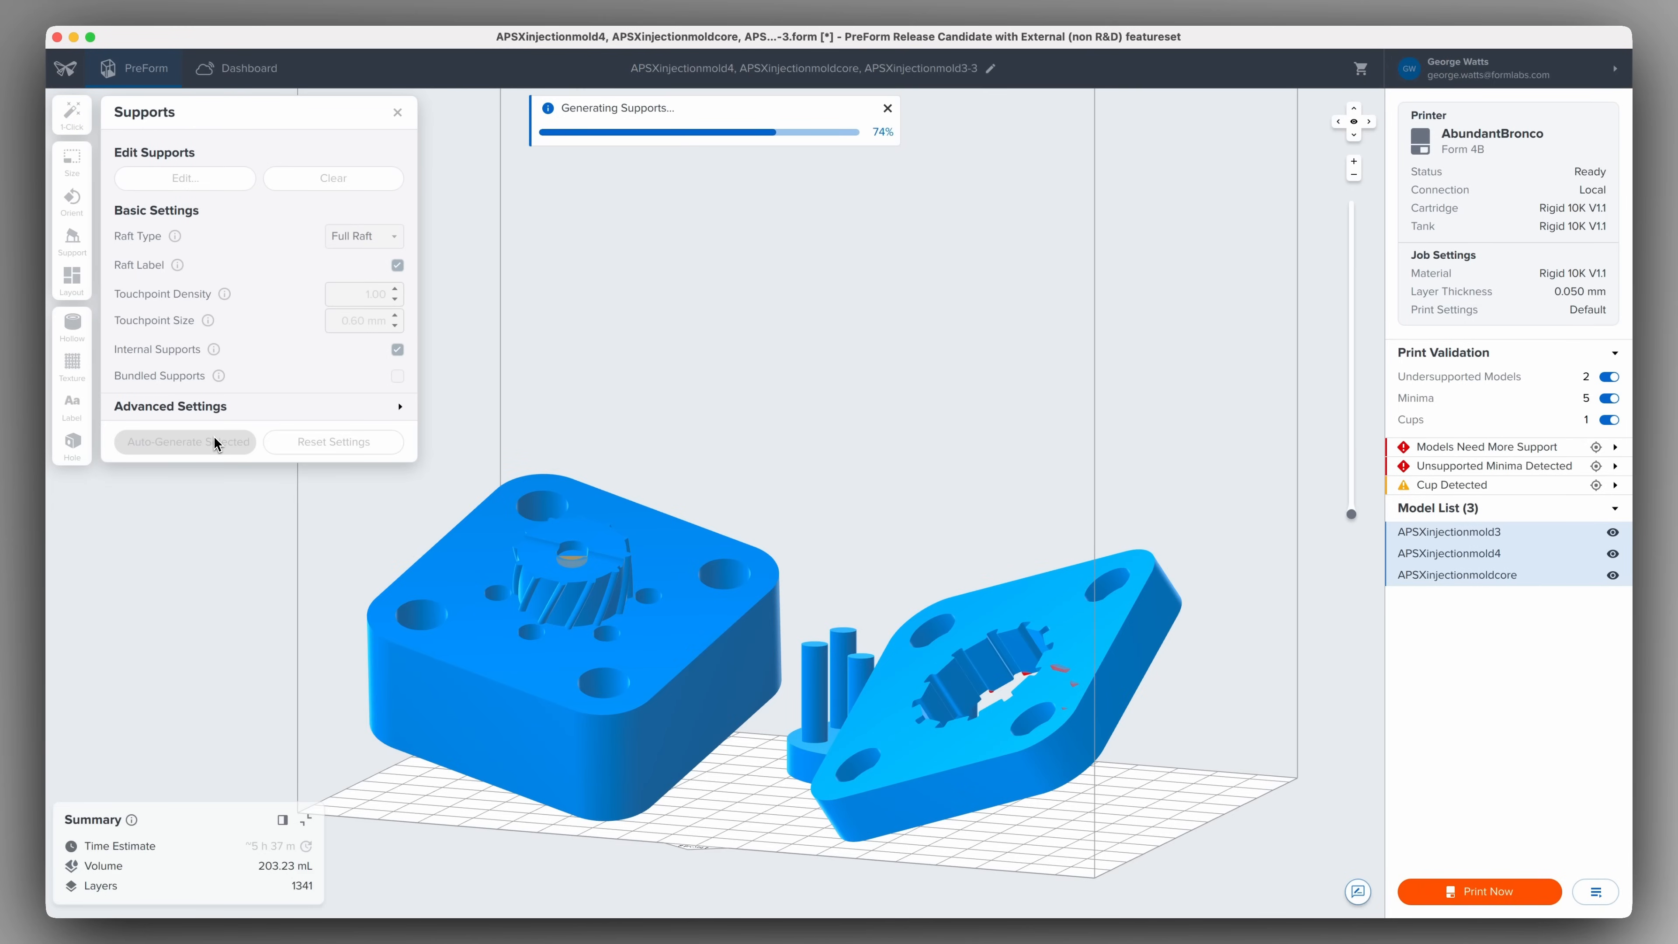
# - Auto-generate supports and rafts for all three selected mold parts
pyautogui.click(184, 440)
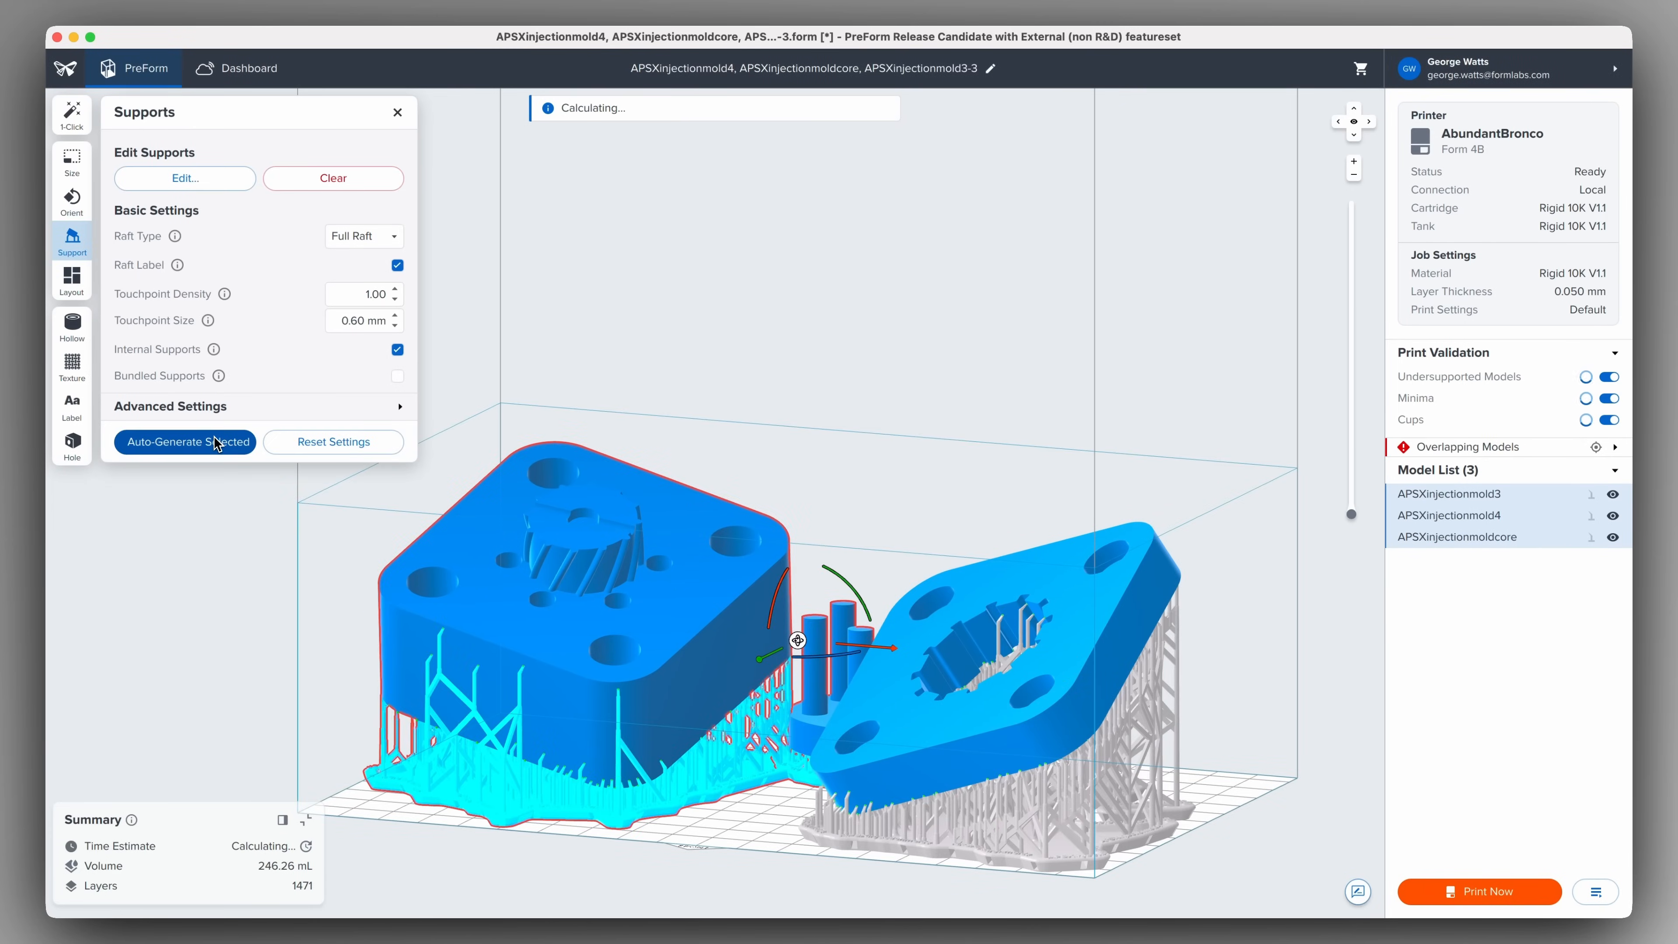
pyautogui.click(184, 442)
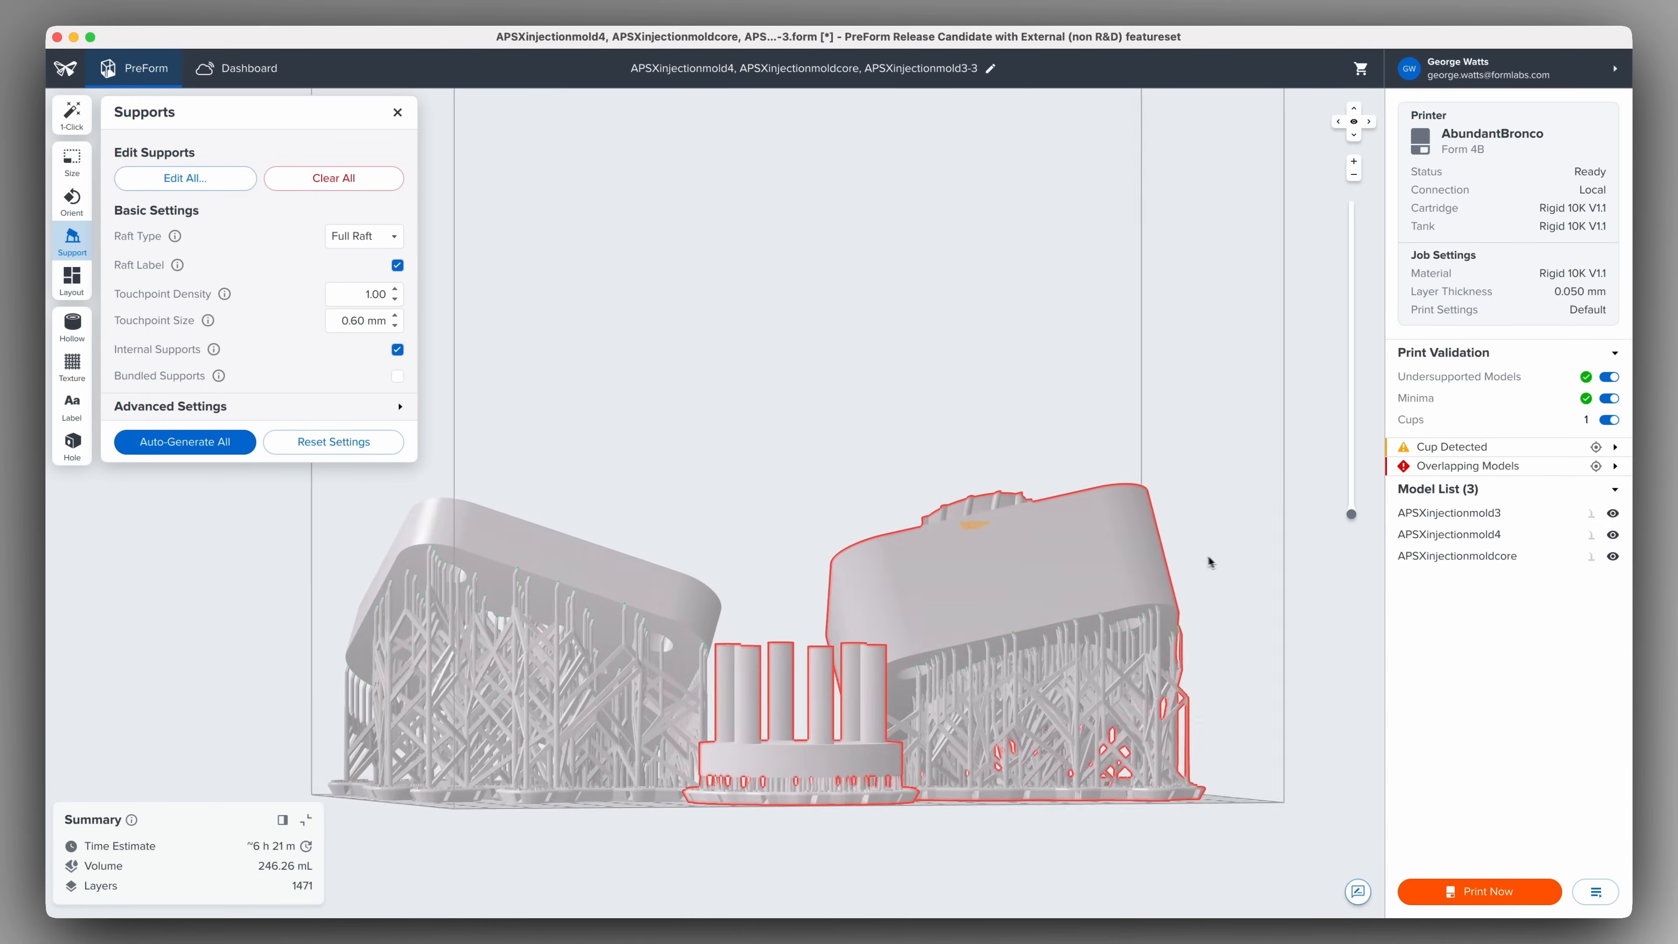
pyautogui.moveTo(1209, 562); pyautogui.dragTo(985, 510)
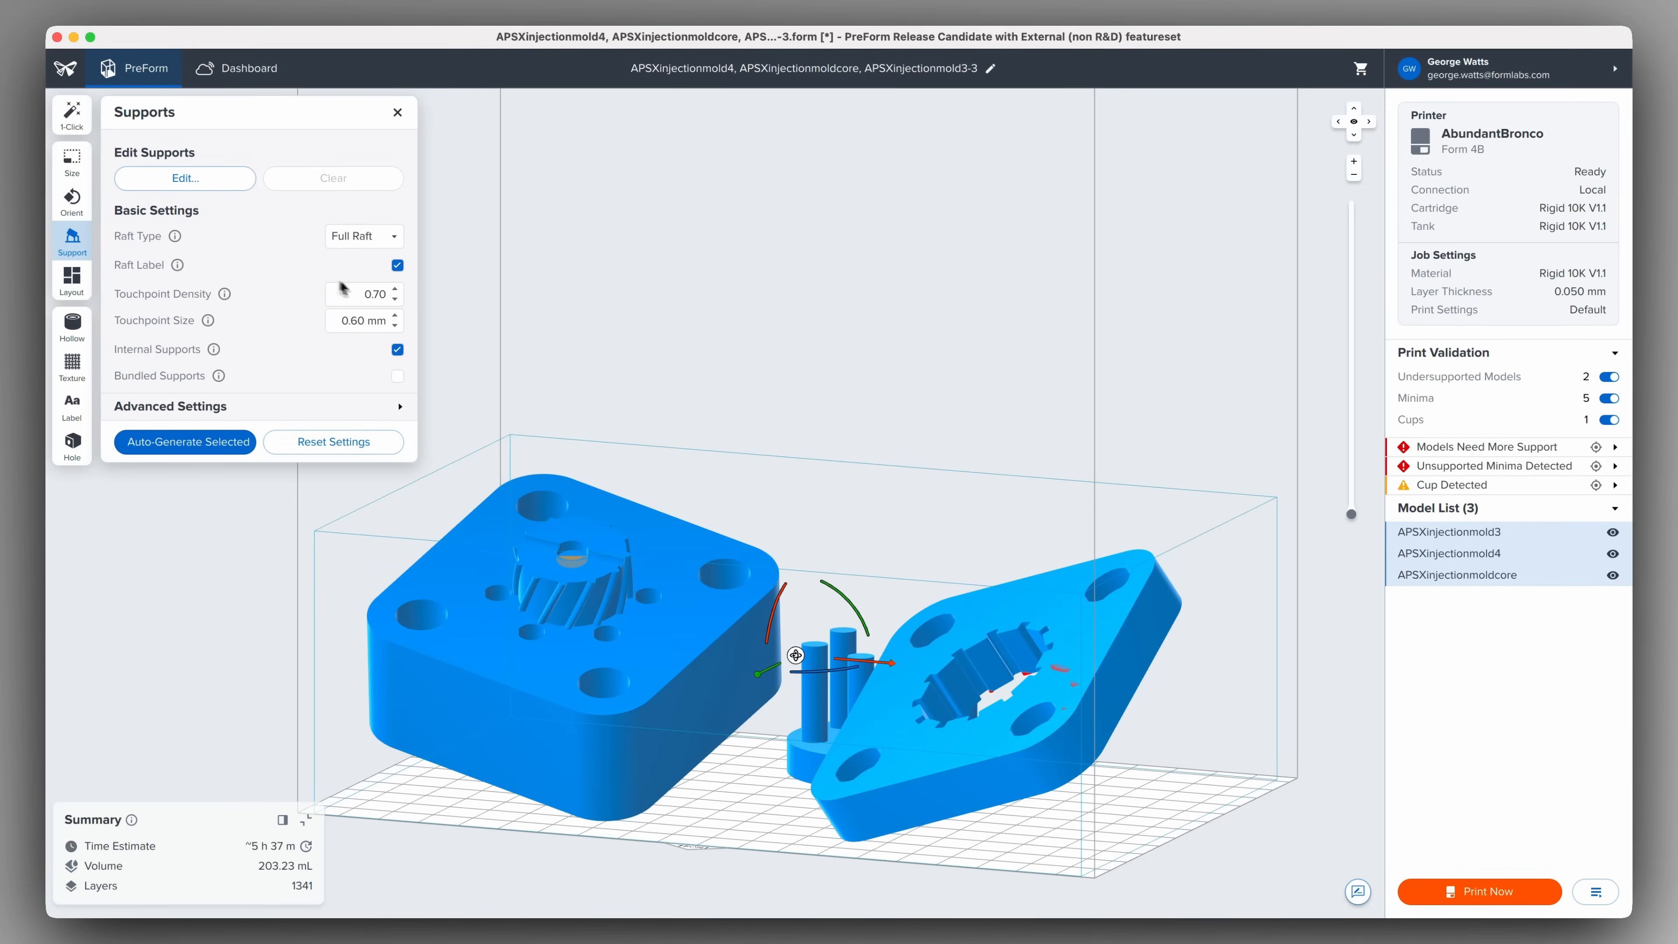
pyautogui.click(394, 290)
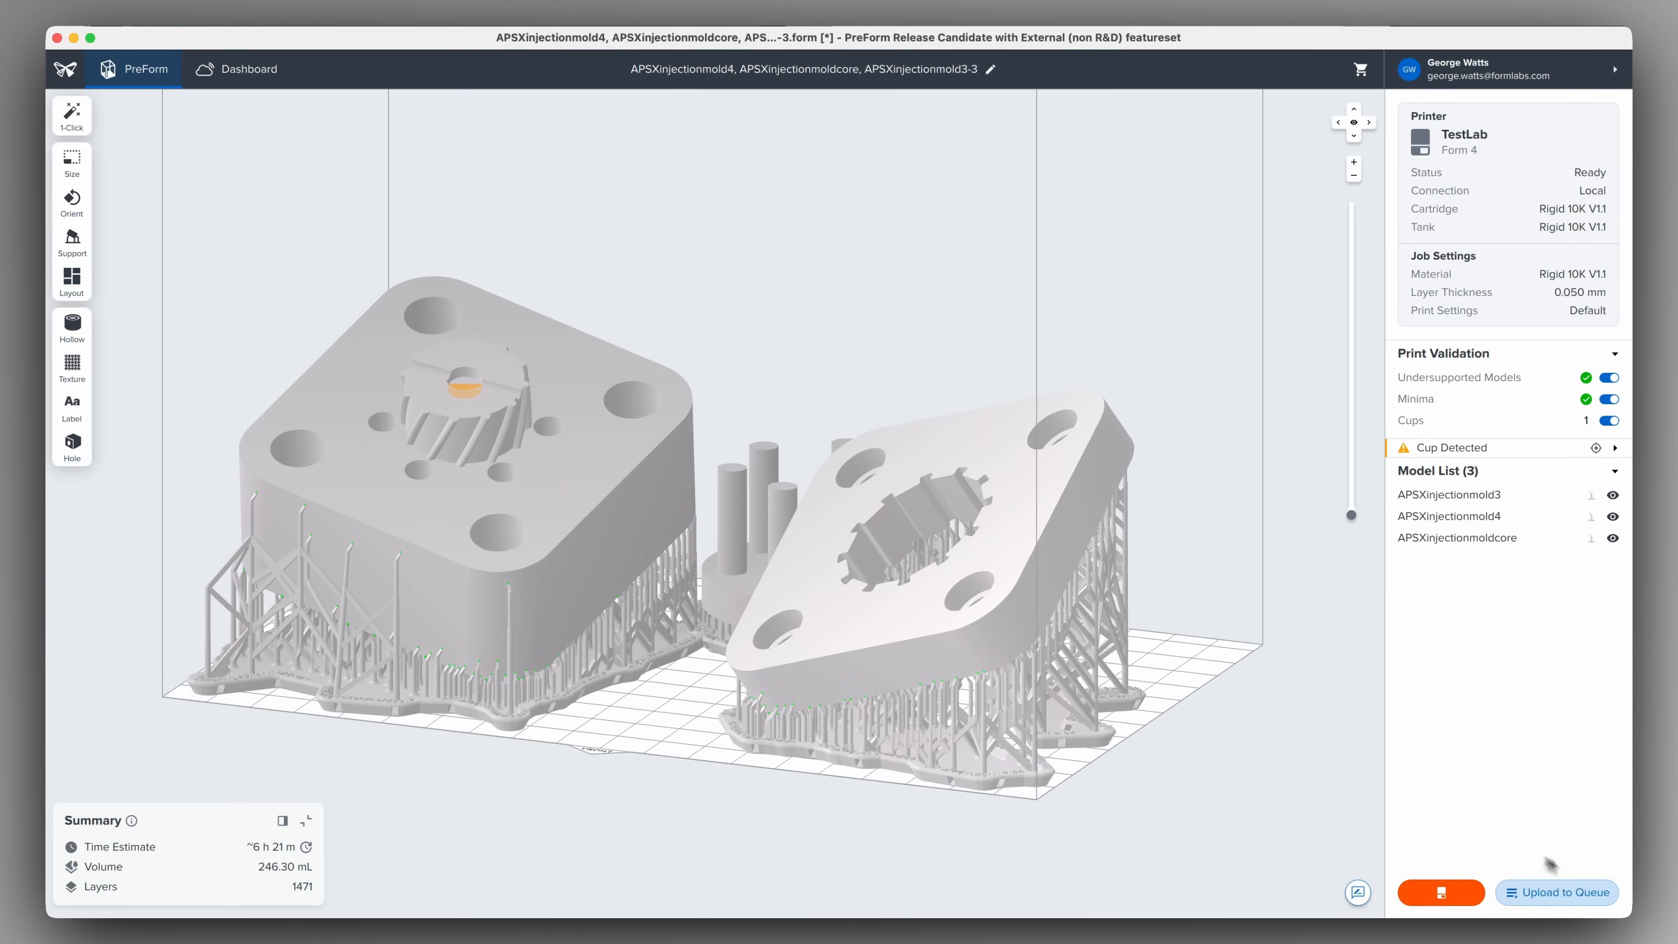
# - Upload the supported job to the Form 4 printer queue
pyautogui.click(1556, 892)
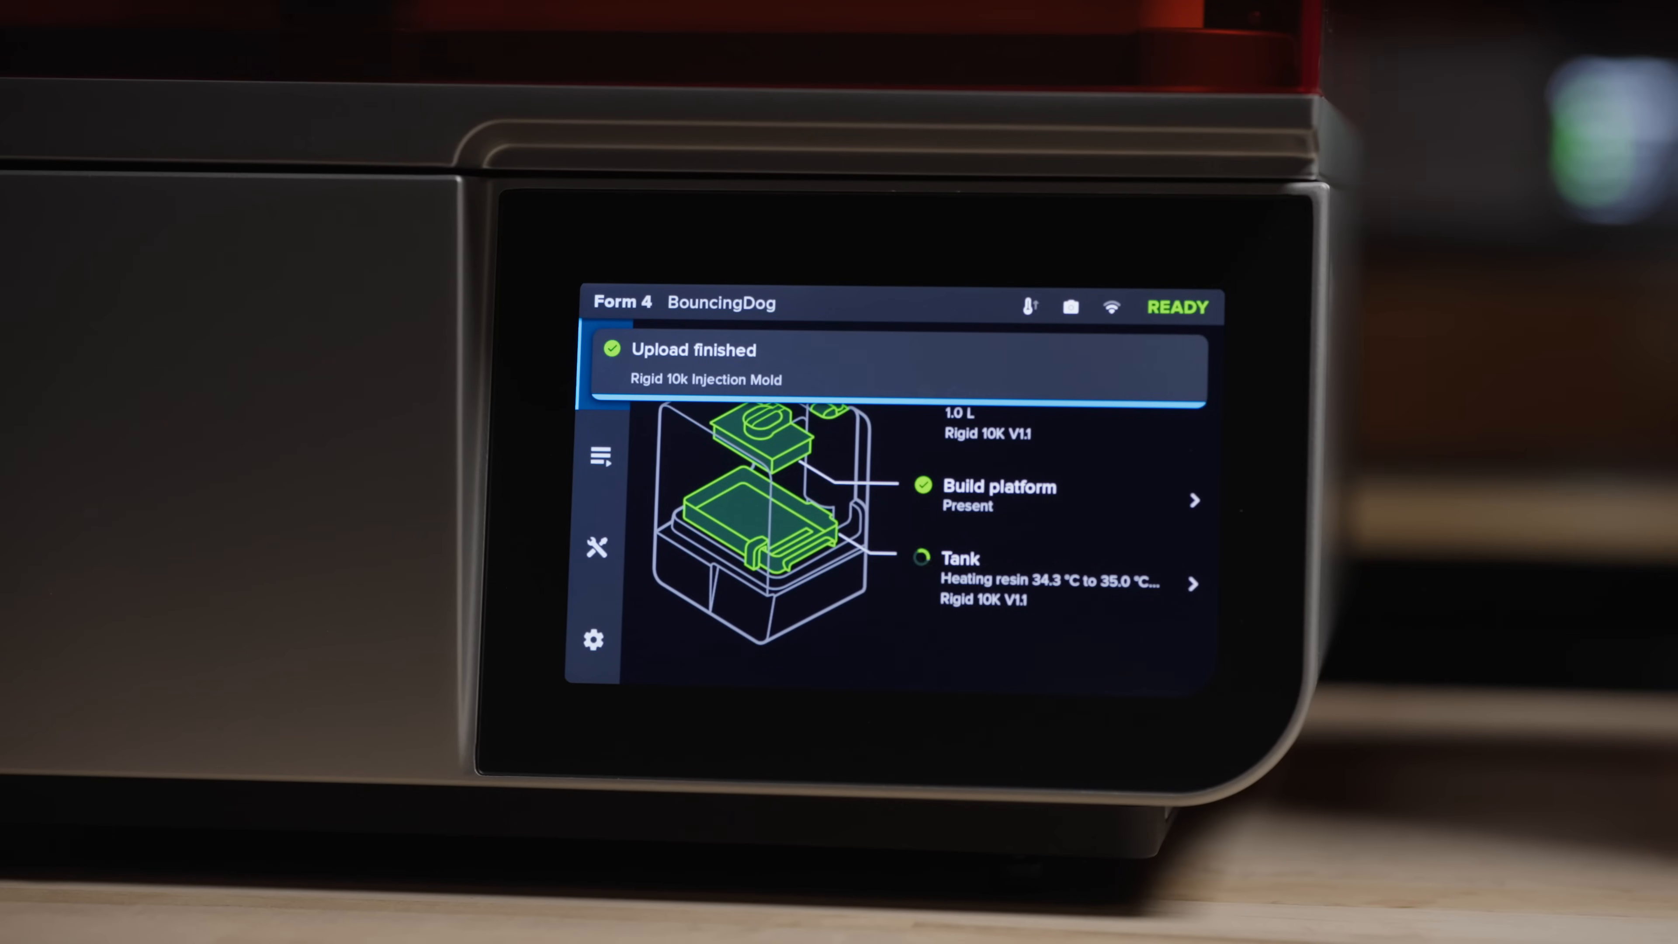